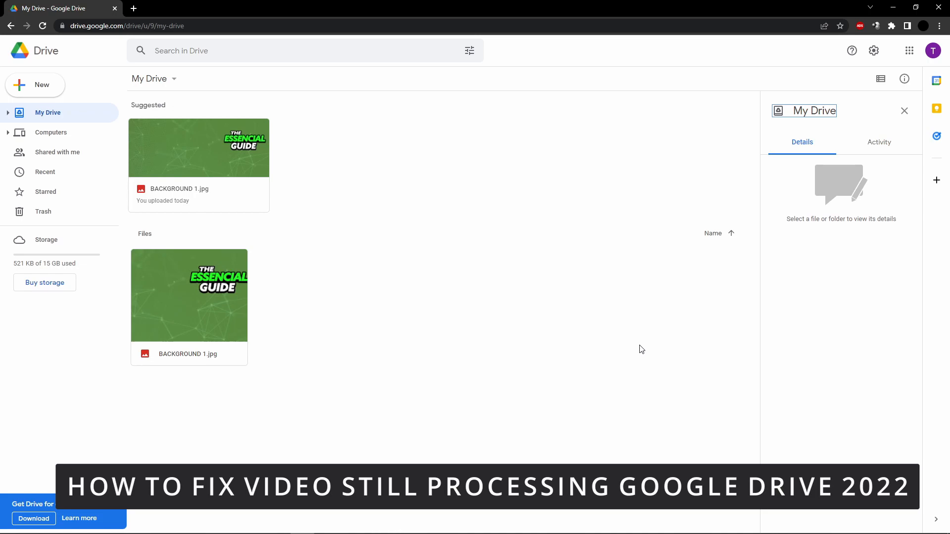
pyautogui.moveTo(223, 221)
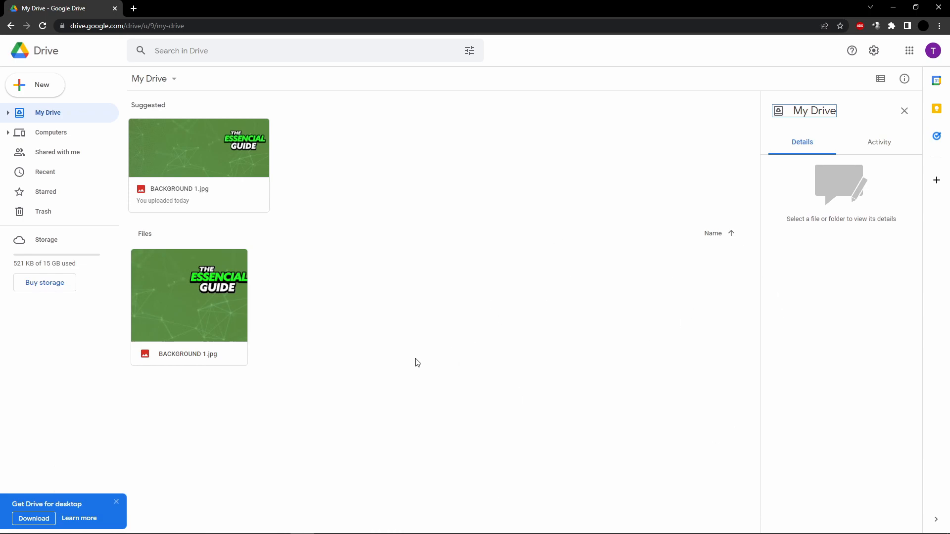
pyautogui.moveTo(301, 330)
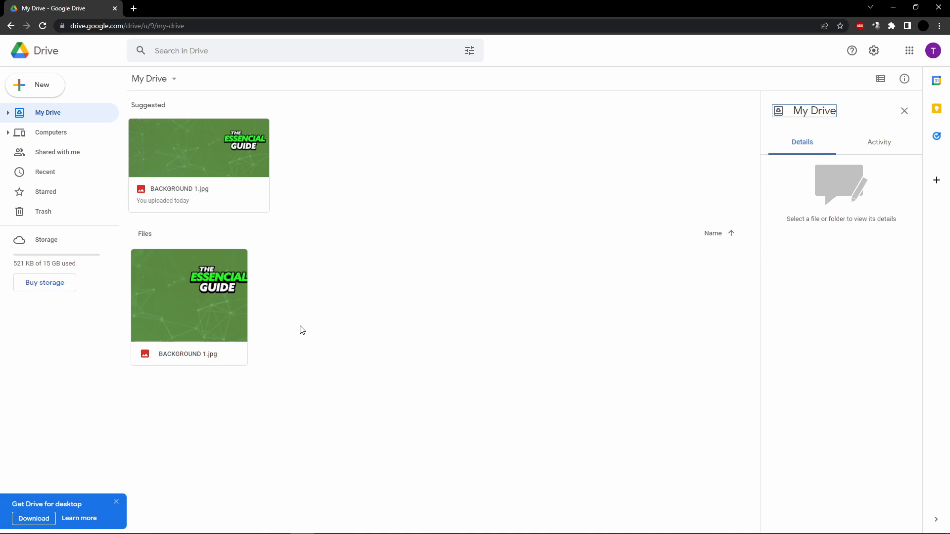
pyautogui.moveTo(294, 326)
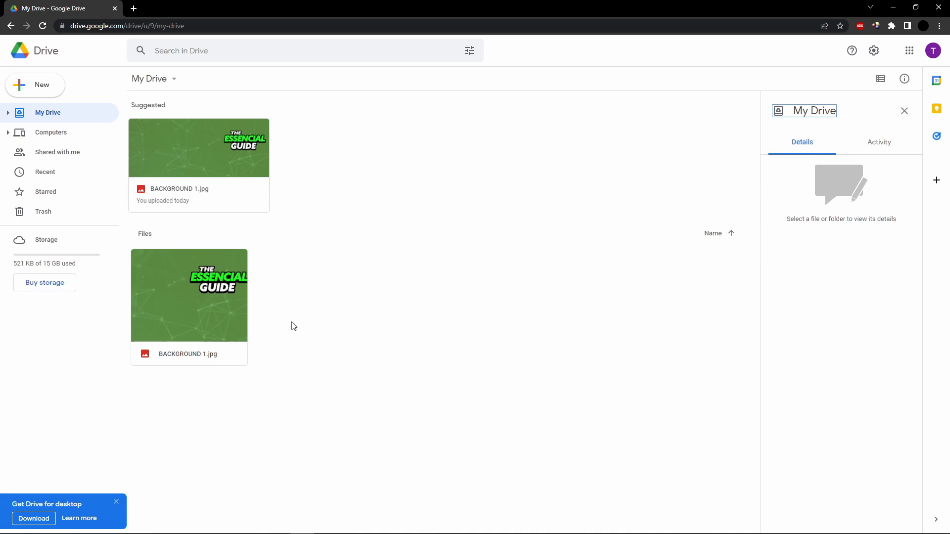
pyautogui.moveTo(212, 297)
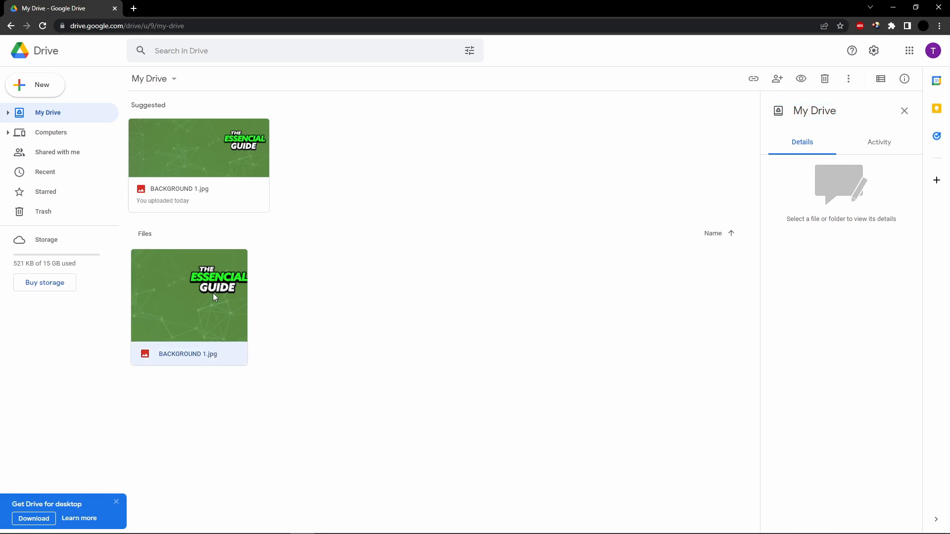
# Preview BACKGROUND 1.jpg full-screen, then close the preview back to My Drive.
pyautogui.doubleClick(188, 295)
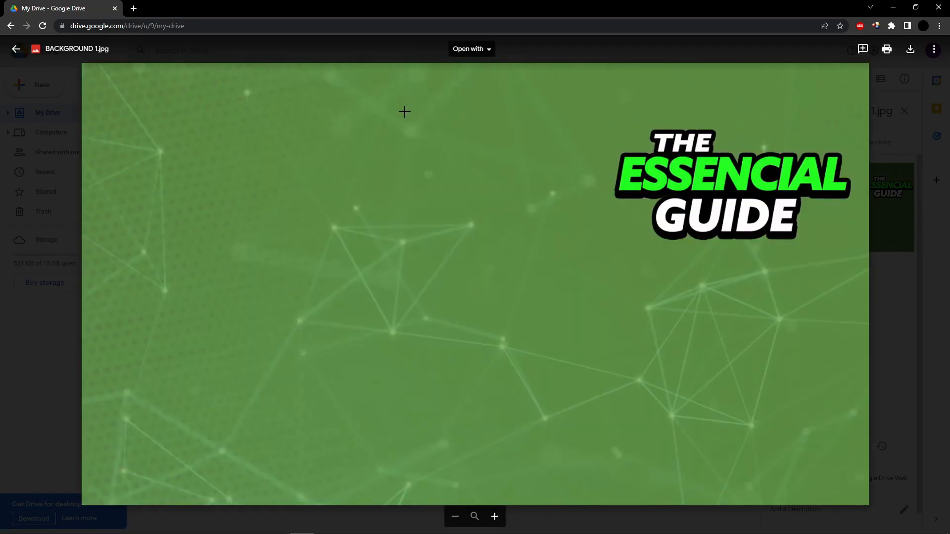
pyautogui.moveTo(418, 130)
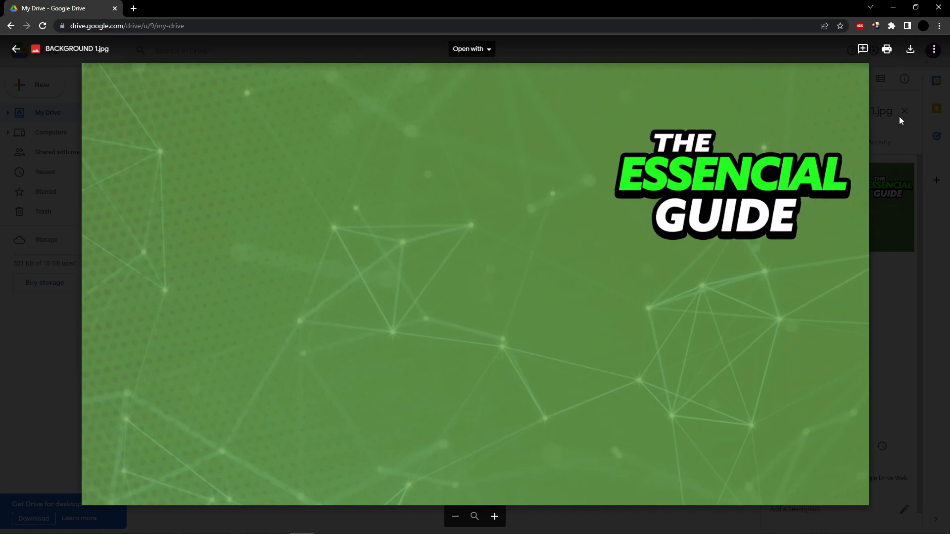
pyautogui.click(16, 49)
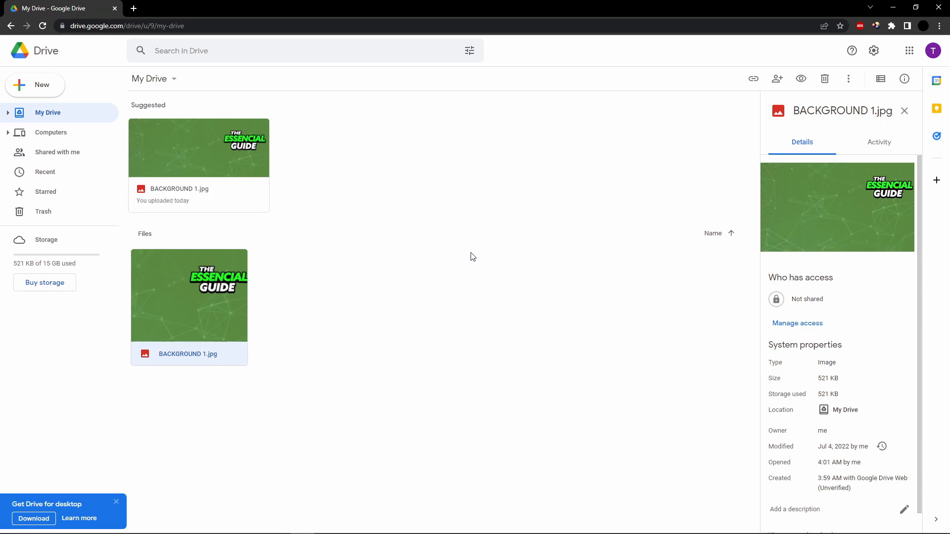
pyautogui.moveTo(389, 375)
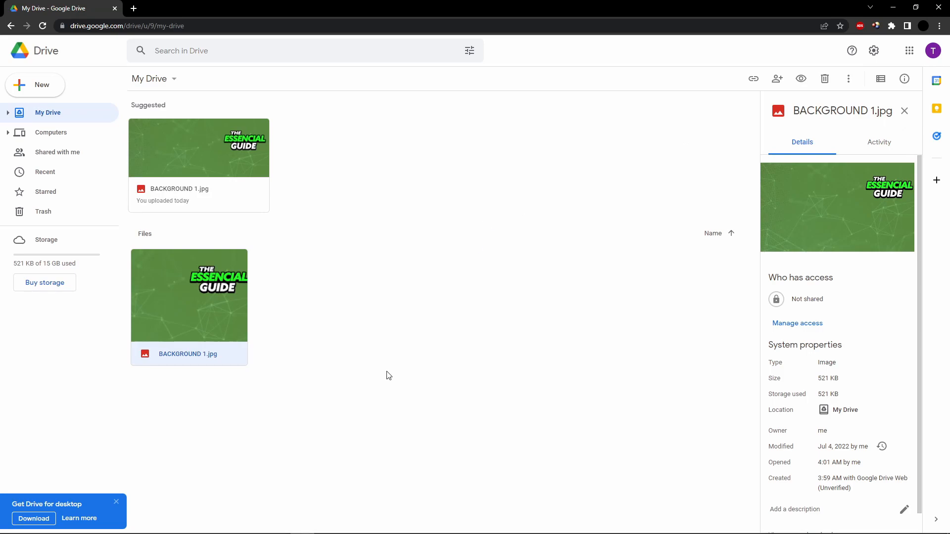
pyautogui.moveTo(615, 331)
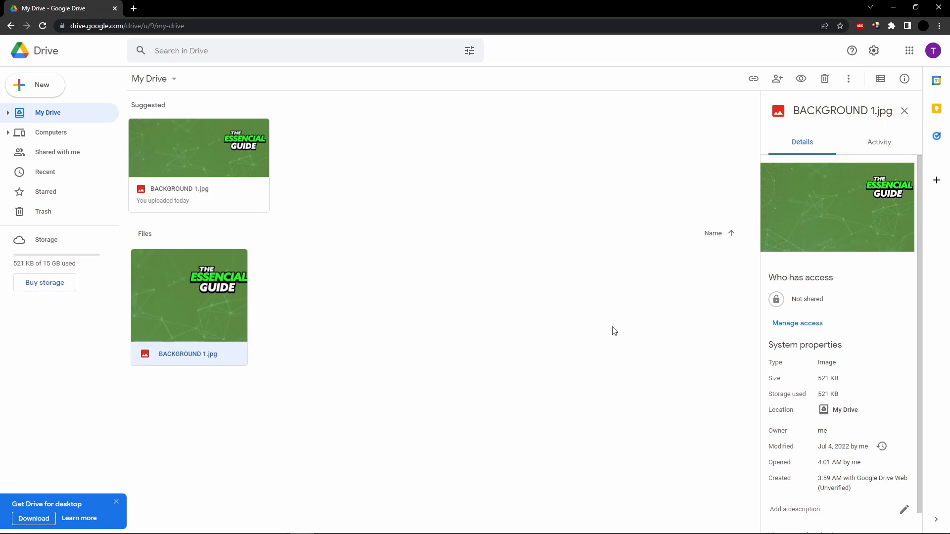
pyautogui.moveTo(374, 370)
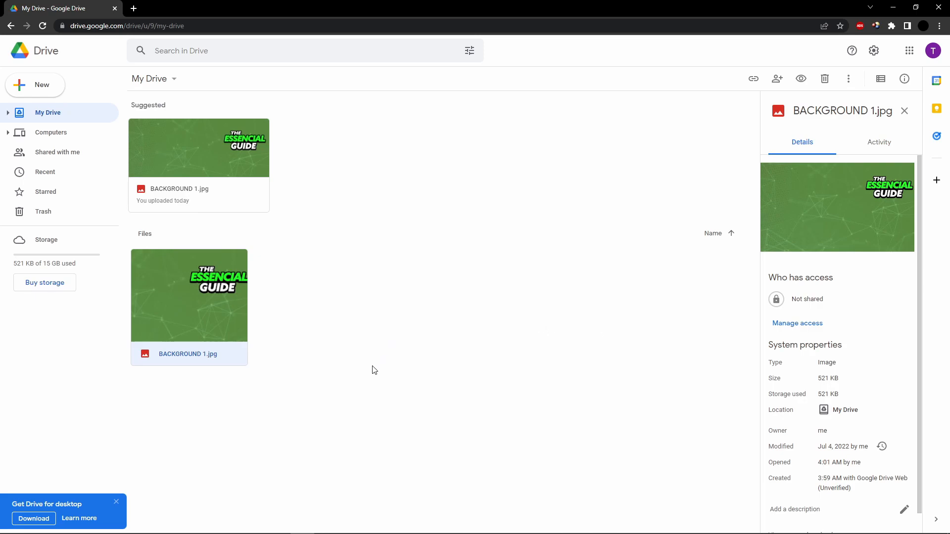
pyautogui.moveTo(210, 336)
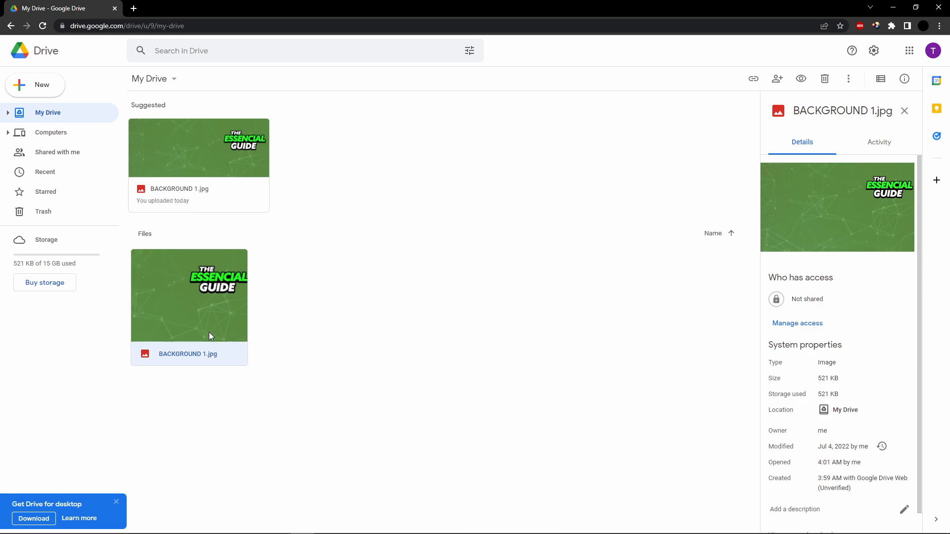
pyautogui.moveTo(173, 313)
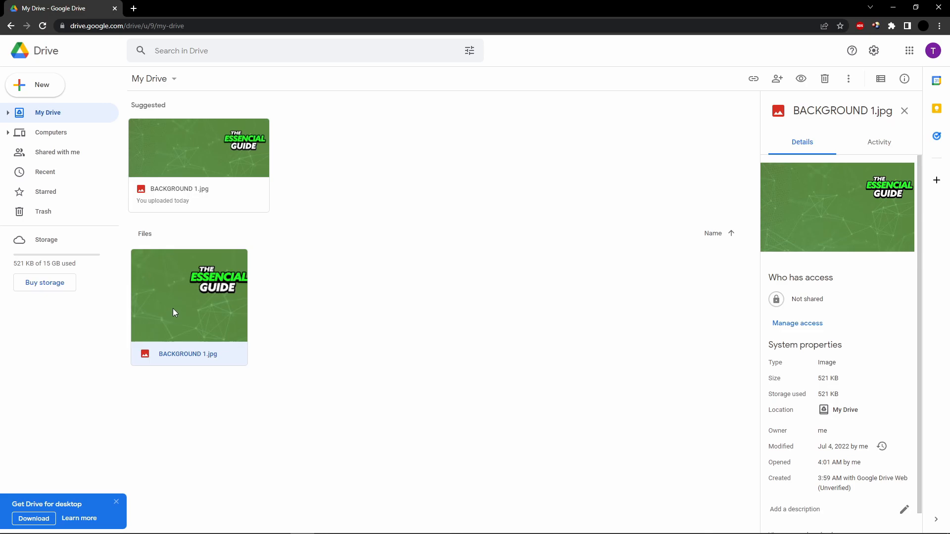
# Share BACKGROUND 1.jpg from its context menu and focus the 'Add people and groups' field.
pyautogui.rightClick(189, 295)
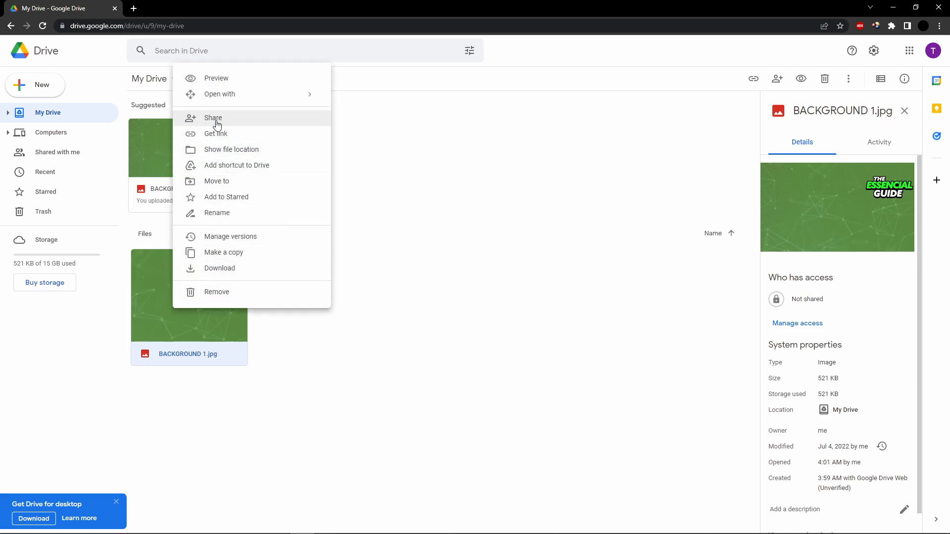
pyautogui.click(213, 118)
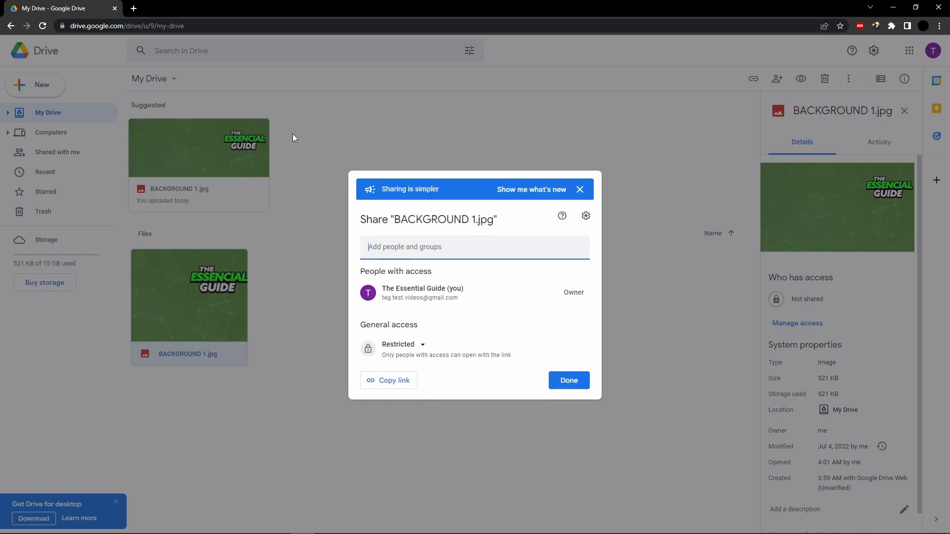
pyautogui.click(446, 247)
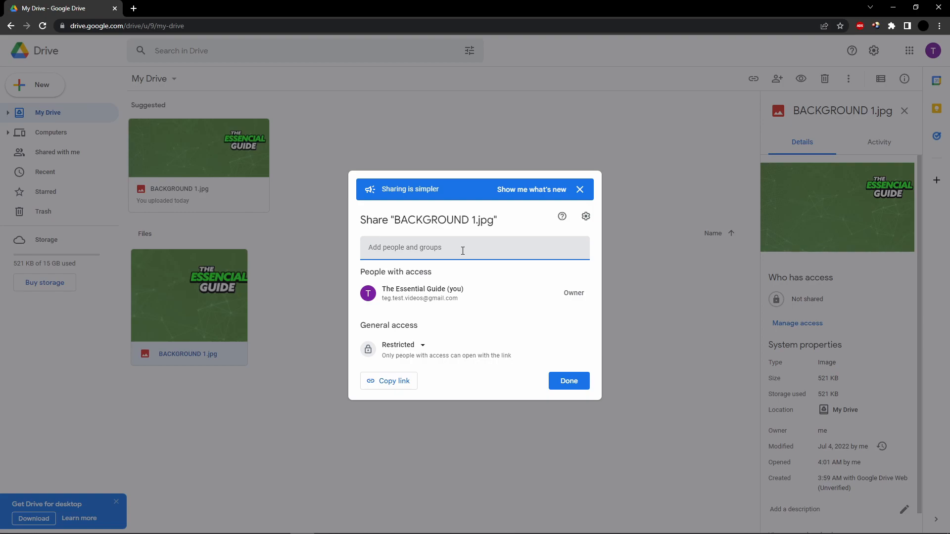
pyautogui.click(462, 248)
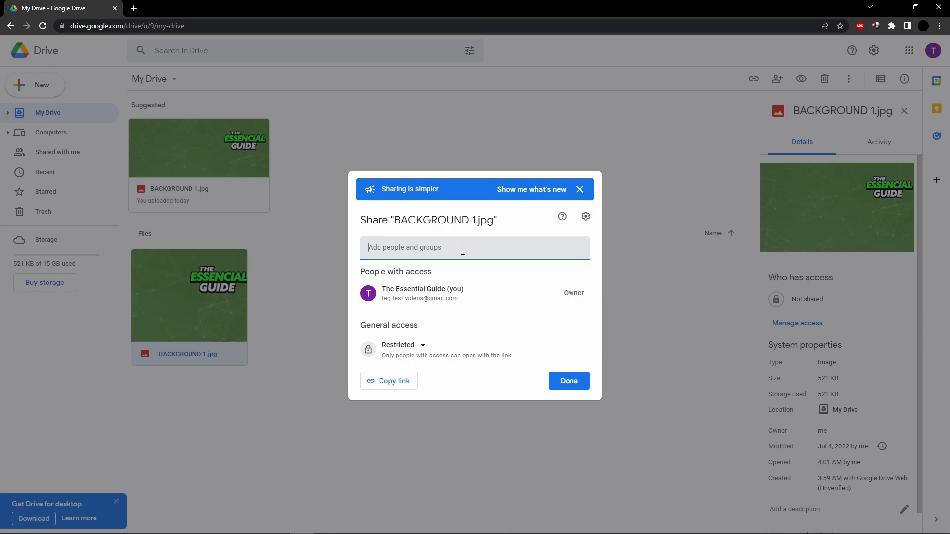